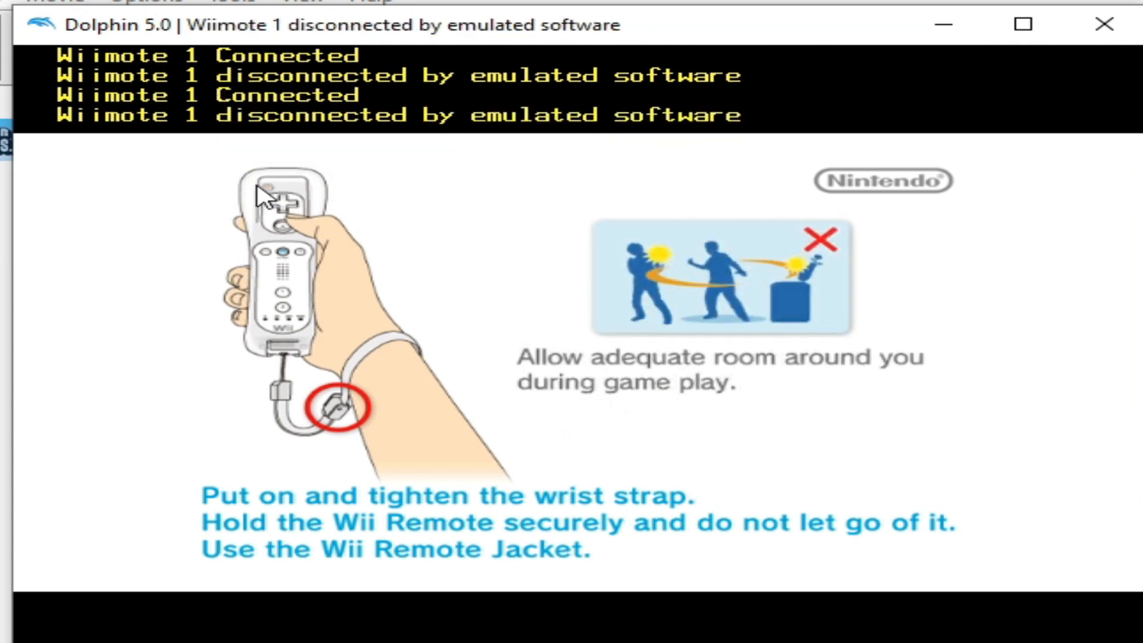
pyautogui.moveTo(437, 251)
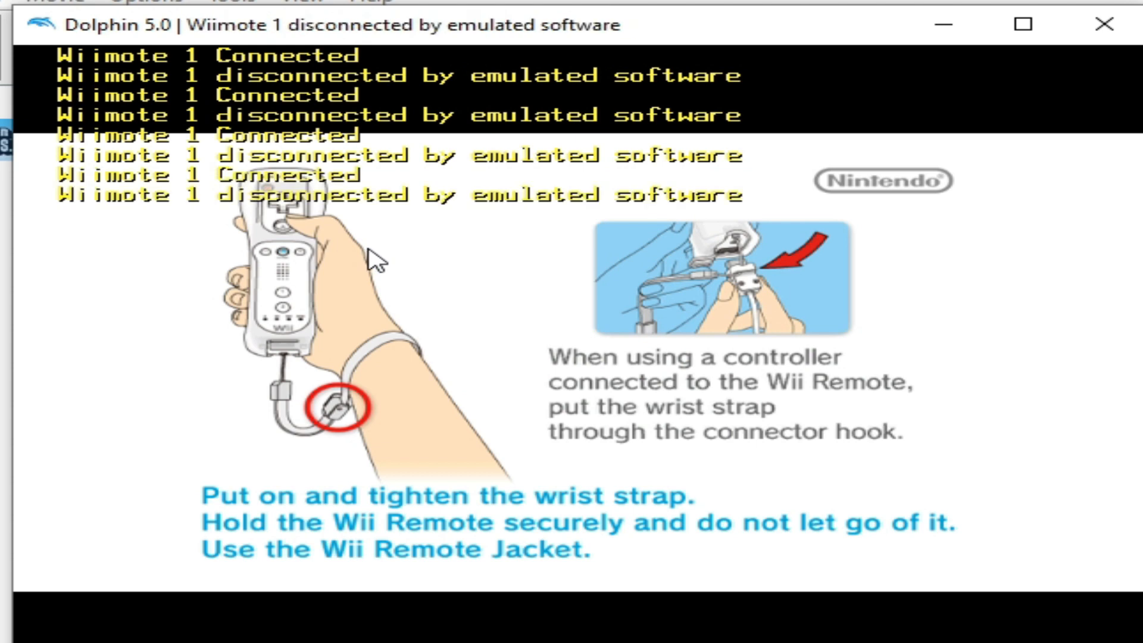
pyautogui.moveTo(248, 219)
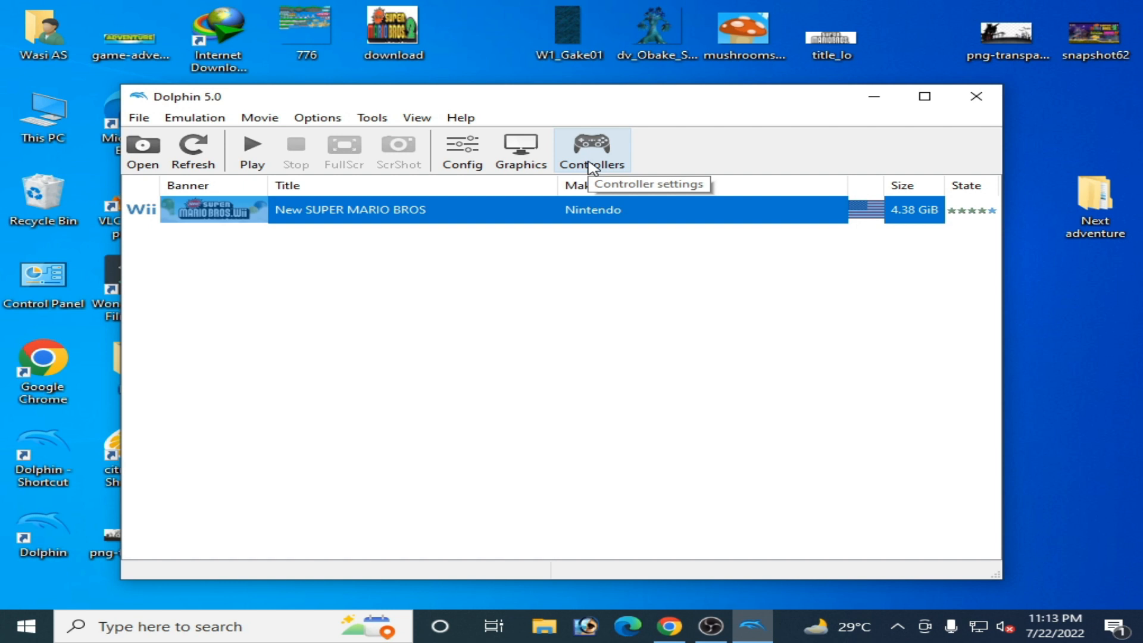
# Step: Review the controller configuration with Wiimote 1 as Emulated Wiimote, then close it
pyautogui.click(592, 150)
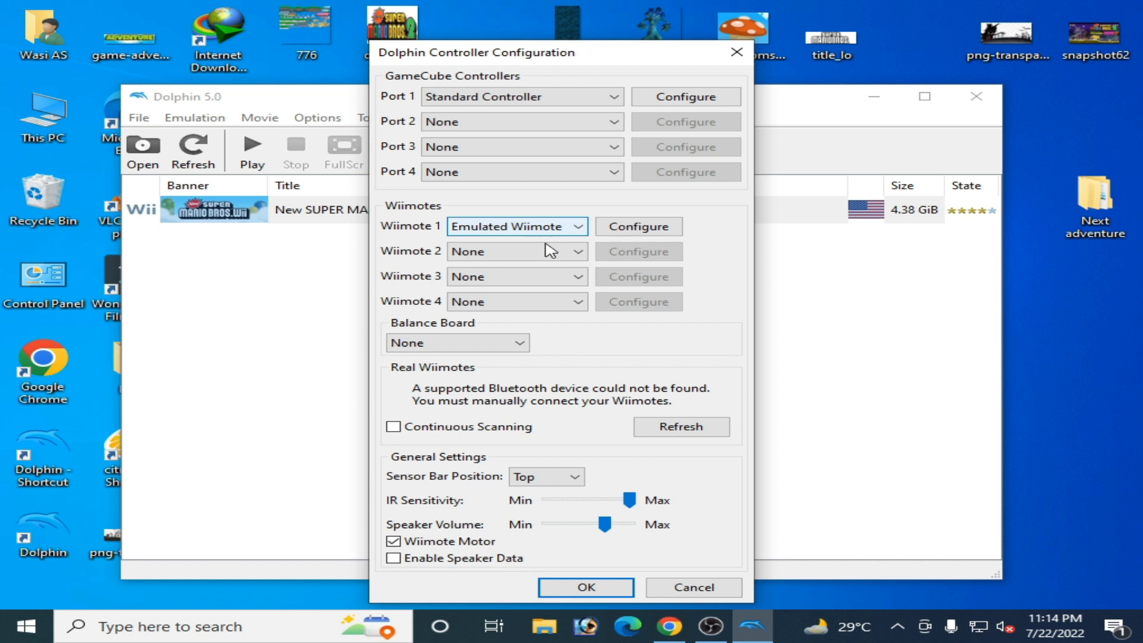
pyautogui.click(585, 587)
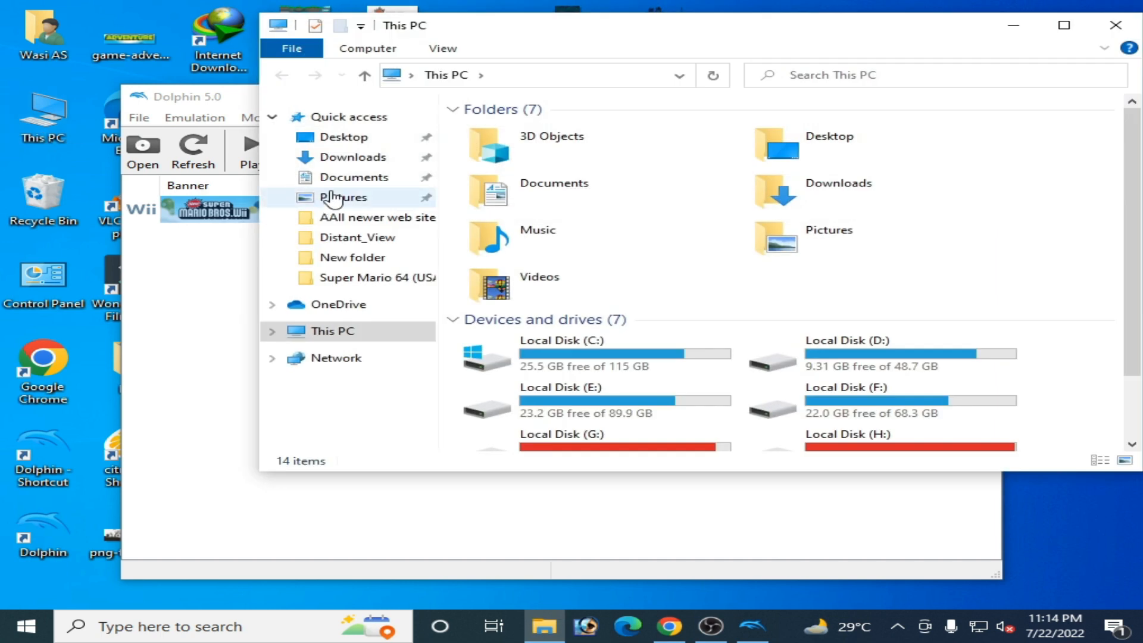
# Step: Browse into Documents > Dolphin Emulator to reach Dolphin's user files
pyautogui.click(353, 176)
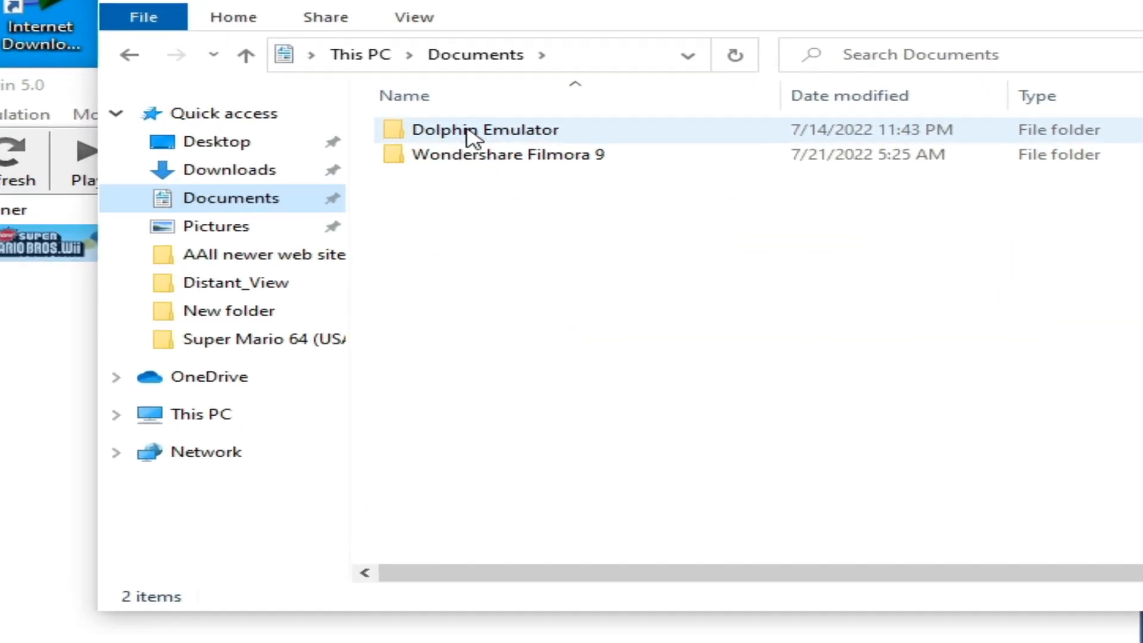
pyautogui.doubleClick(483, 130)
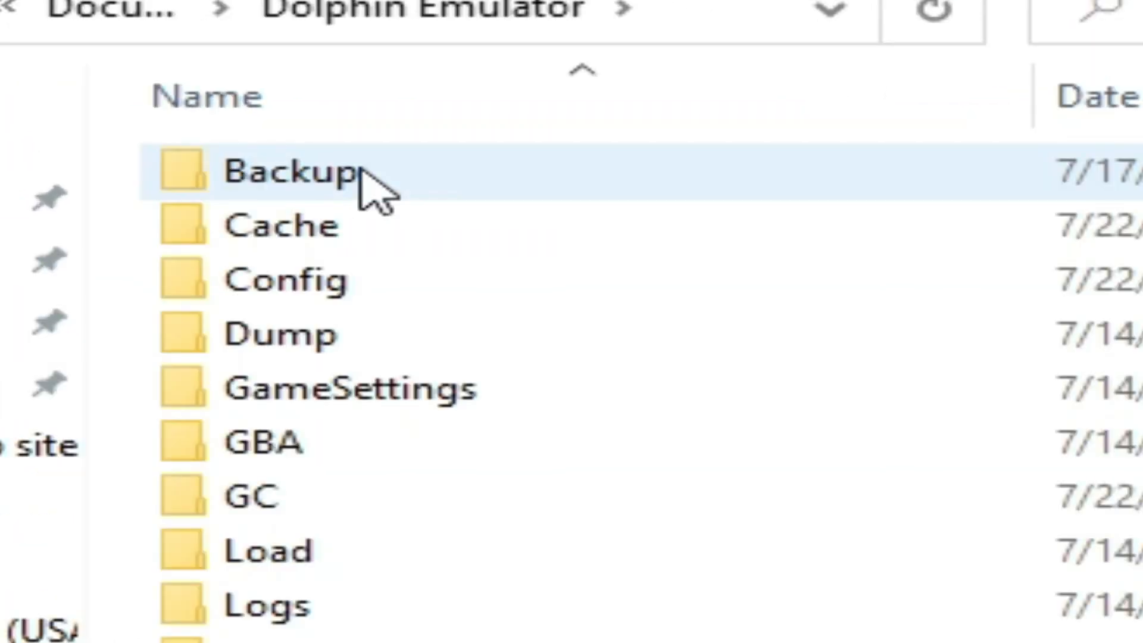
pyautogui.moveTo(284, 281)
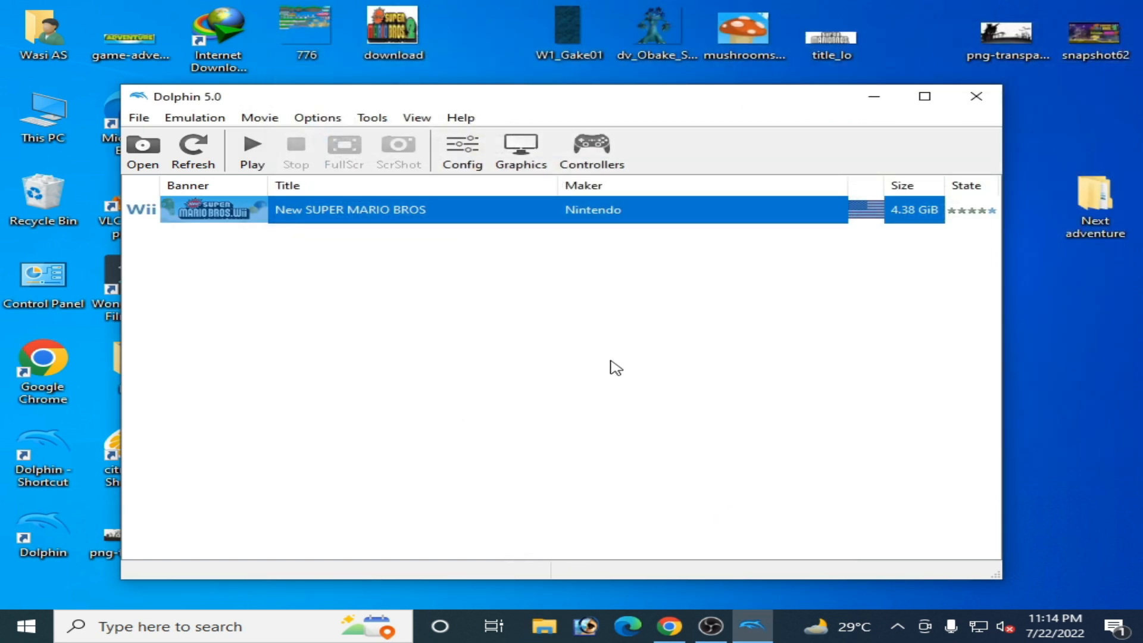
pyautogui.moveTo(689, 301)
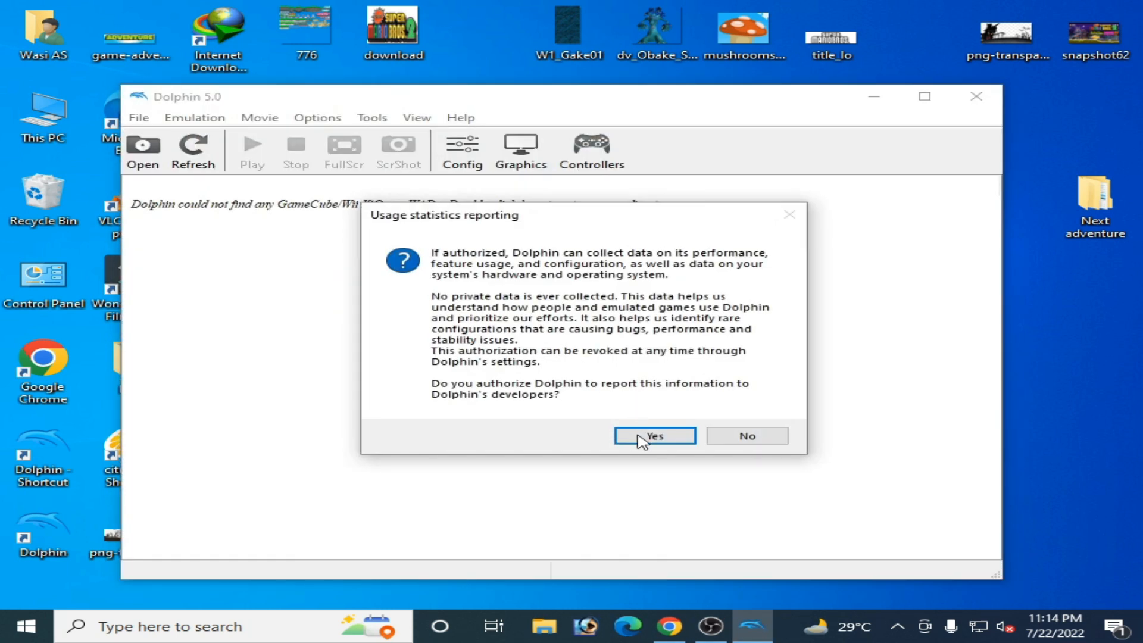
# Step: Allow usage statistics reporting, leaving Dolphin on an empty game list
pyautogui.click(654, 436)
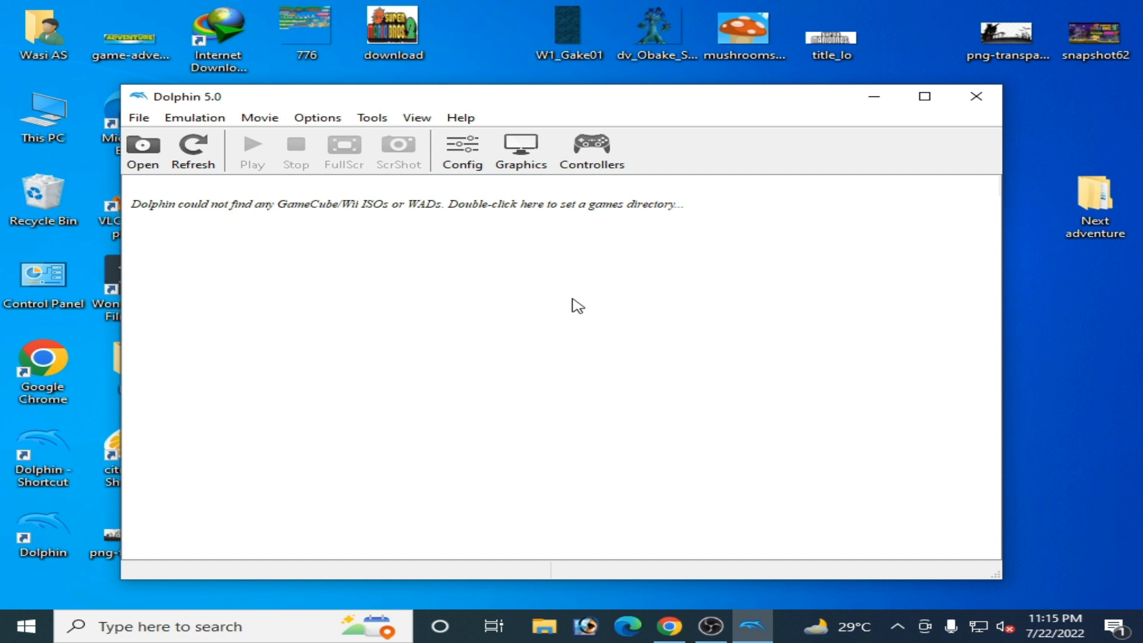
pyautogui.moveTo(548, 303)
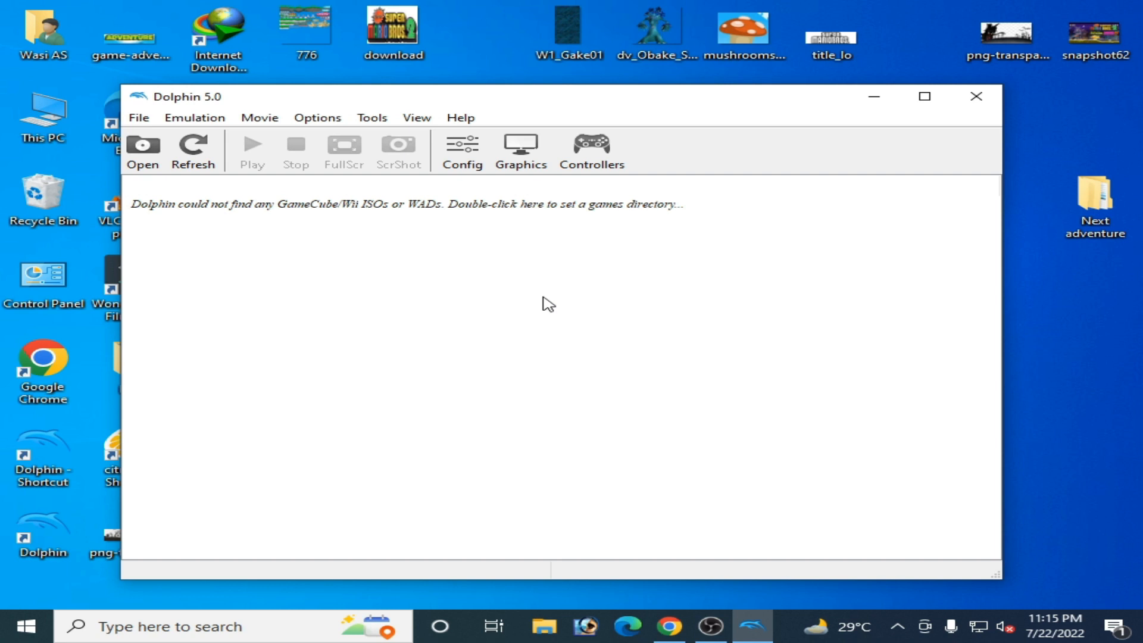
pyautogui.doubleClick(43, 117)
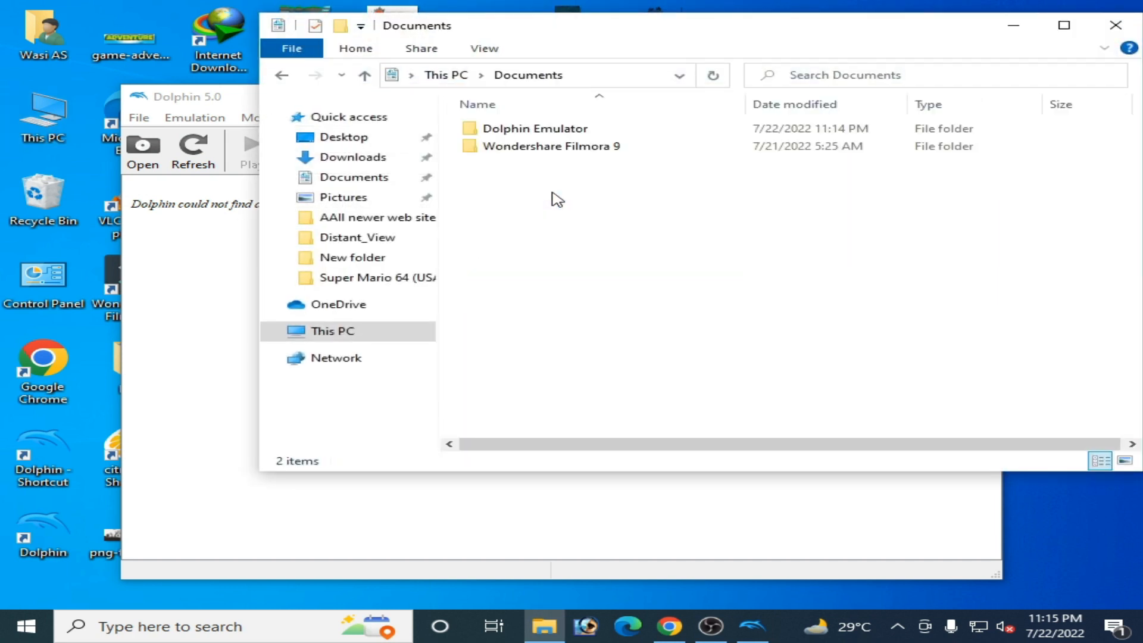
pyautogui.moveTo(519, 129)
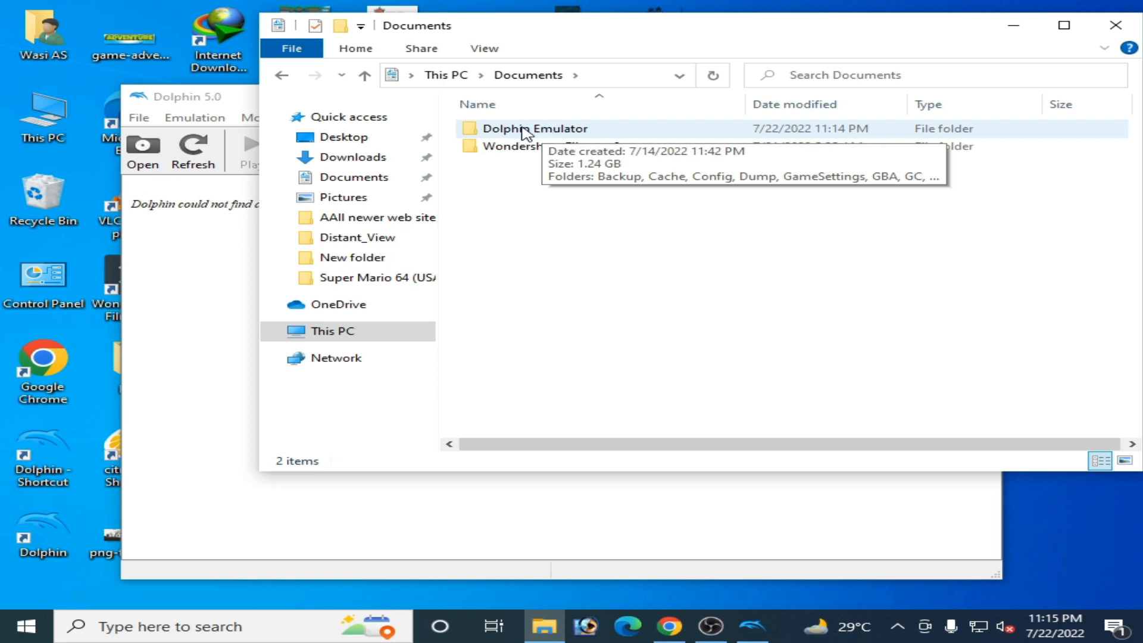
# Step: Delete the Dolphin Emulator folder from Documents and relaunch Dolphin from its desktop shortcut
pyautogui.click(534, 129)
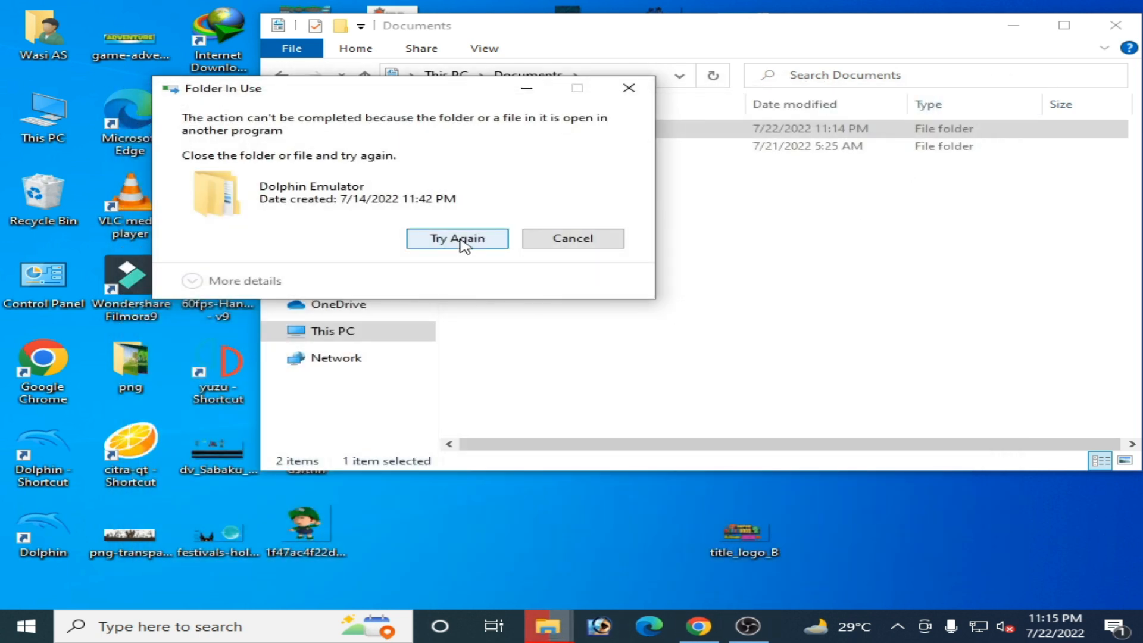
pyautogui.click(457, 239)
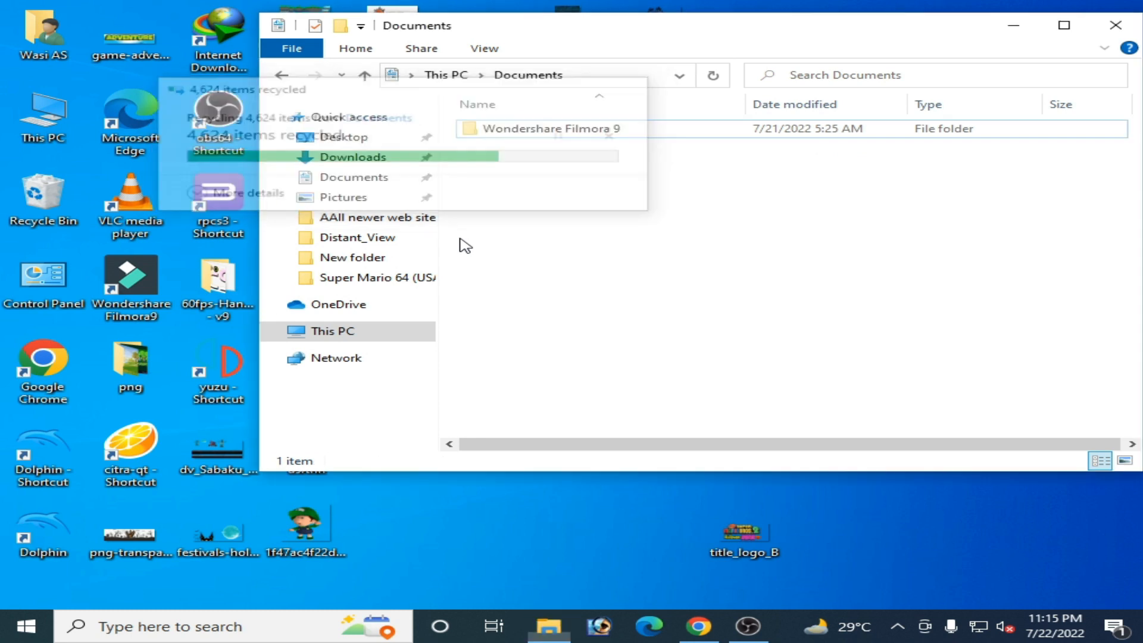
pyautogui.click(1116, 25)
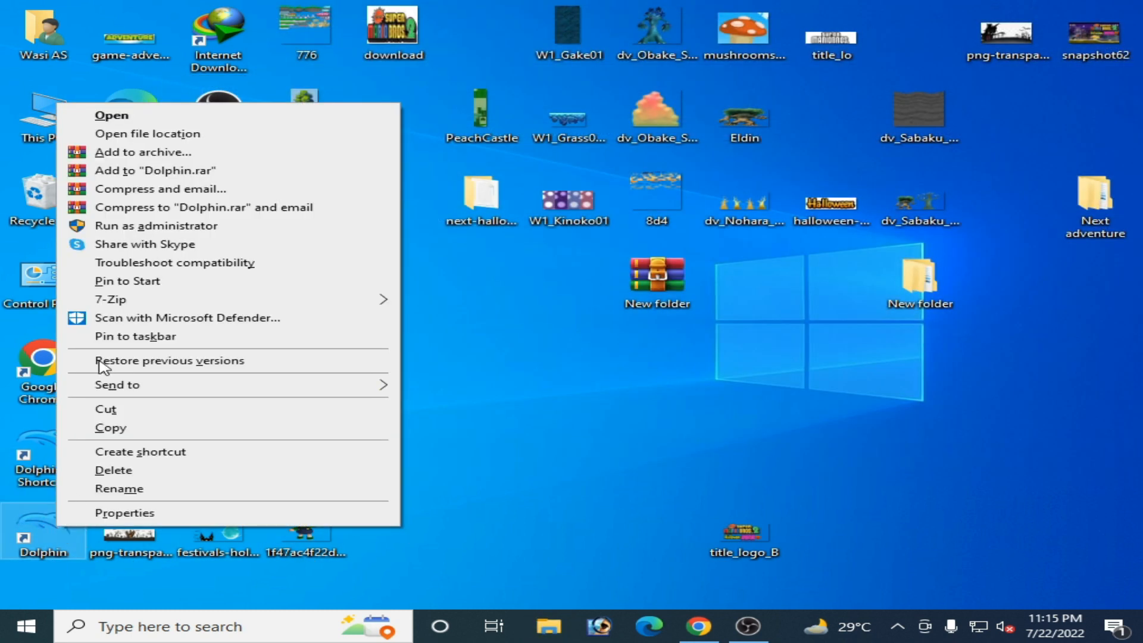
pyautogui.click(111, 116)
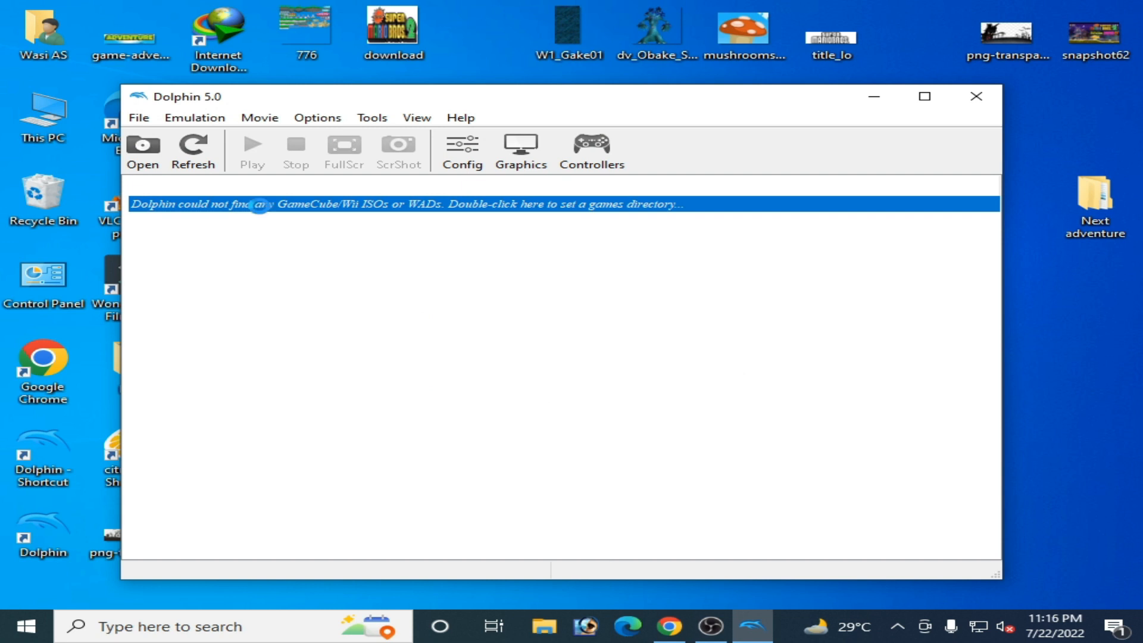
# Step: Refresh the game list and start New SUPER MARIO BROS, bringing its window forward
pyautogui.doubleClick(401, 204)
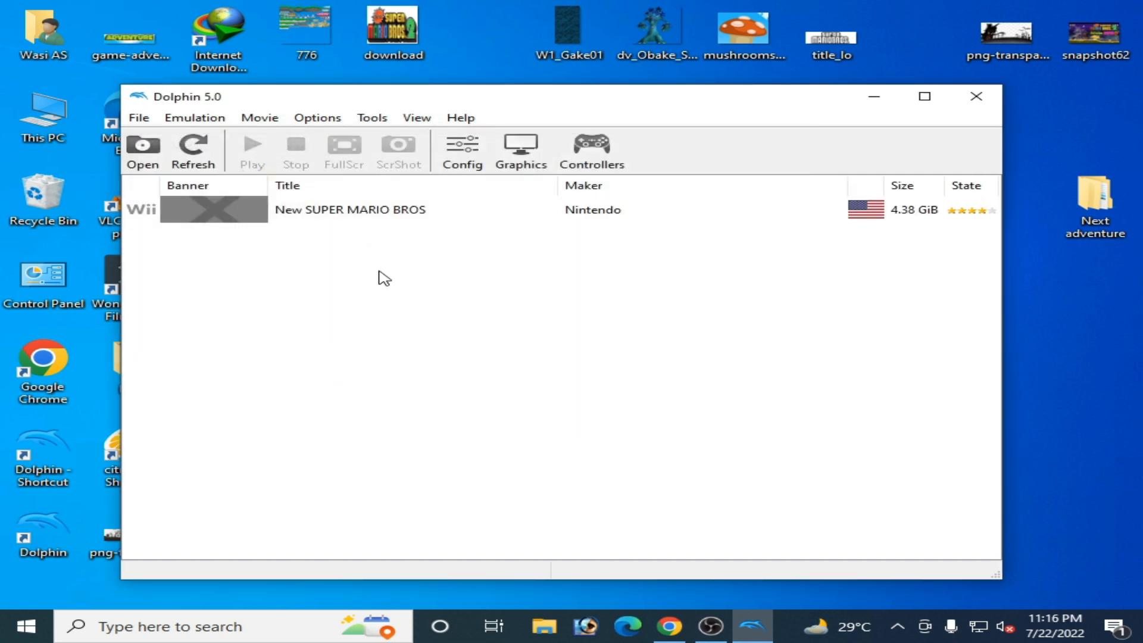
pyautogui.click(350, 209)
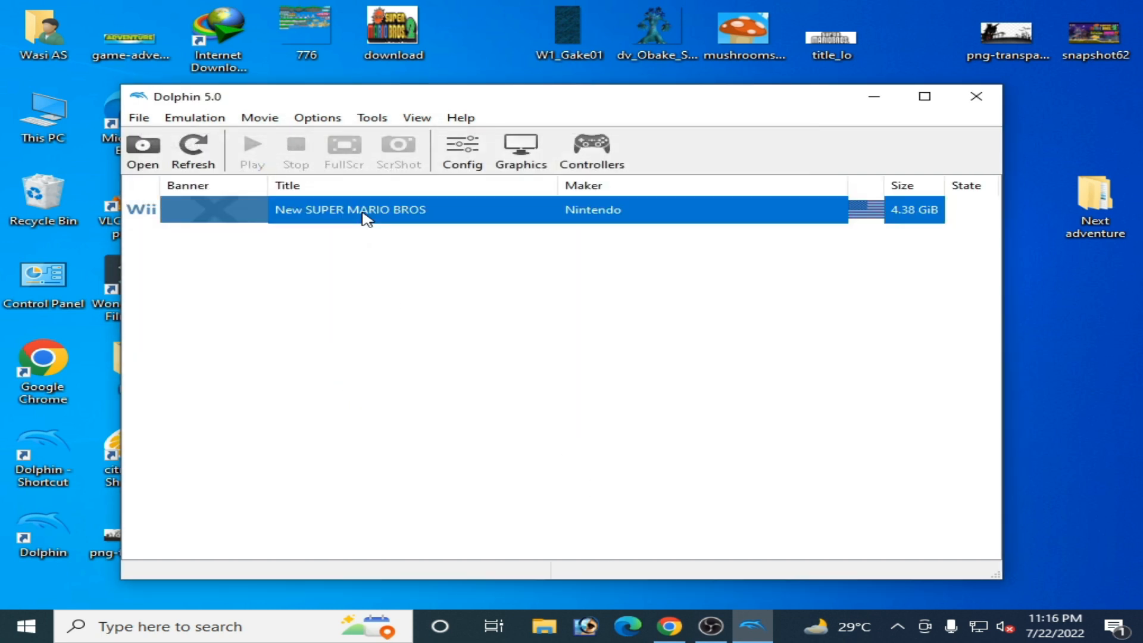
pyautogui.doubleClick(349, 209)
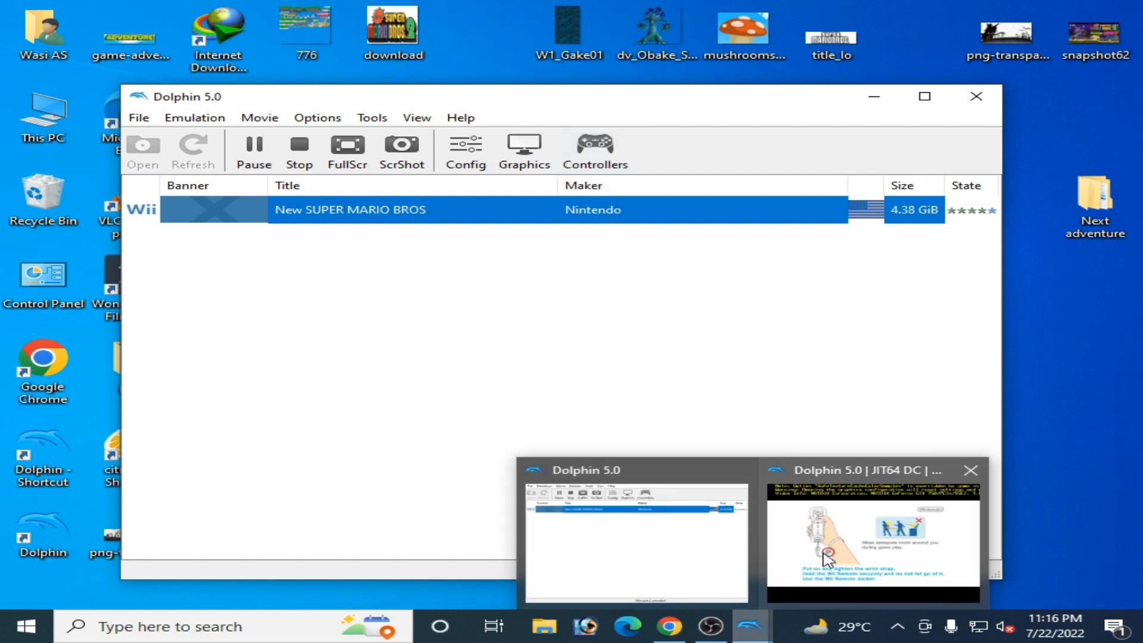
pyautogui.click(873, 539)
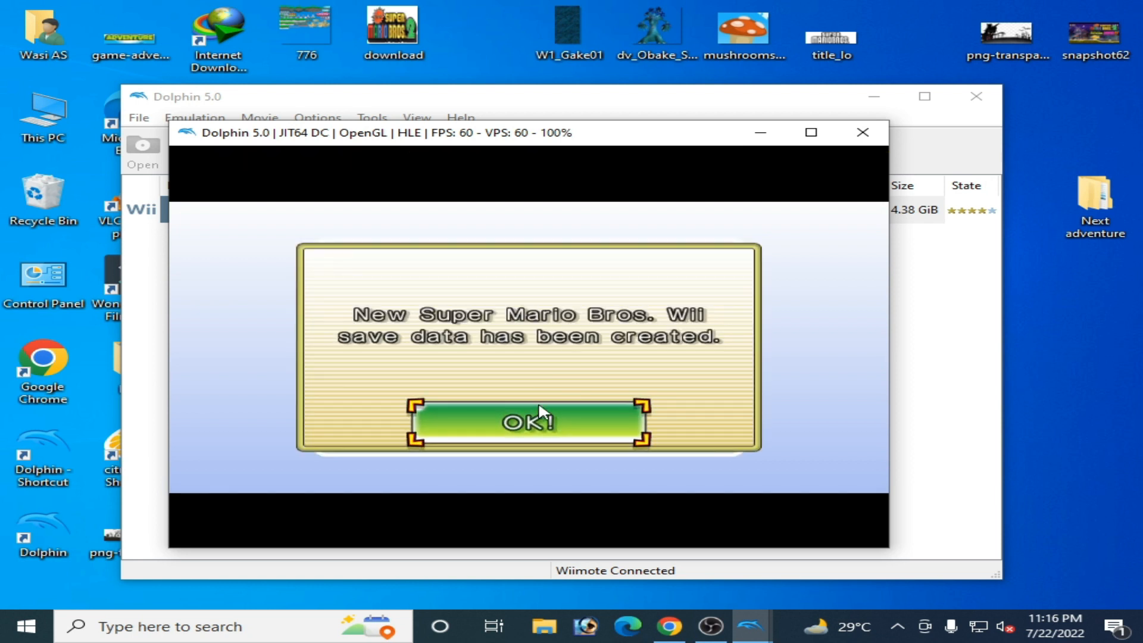
# Step: Acknowledge the 'save data has been created' notice so the game keeps running
pyautogui.click(526, 421)
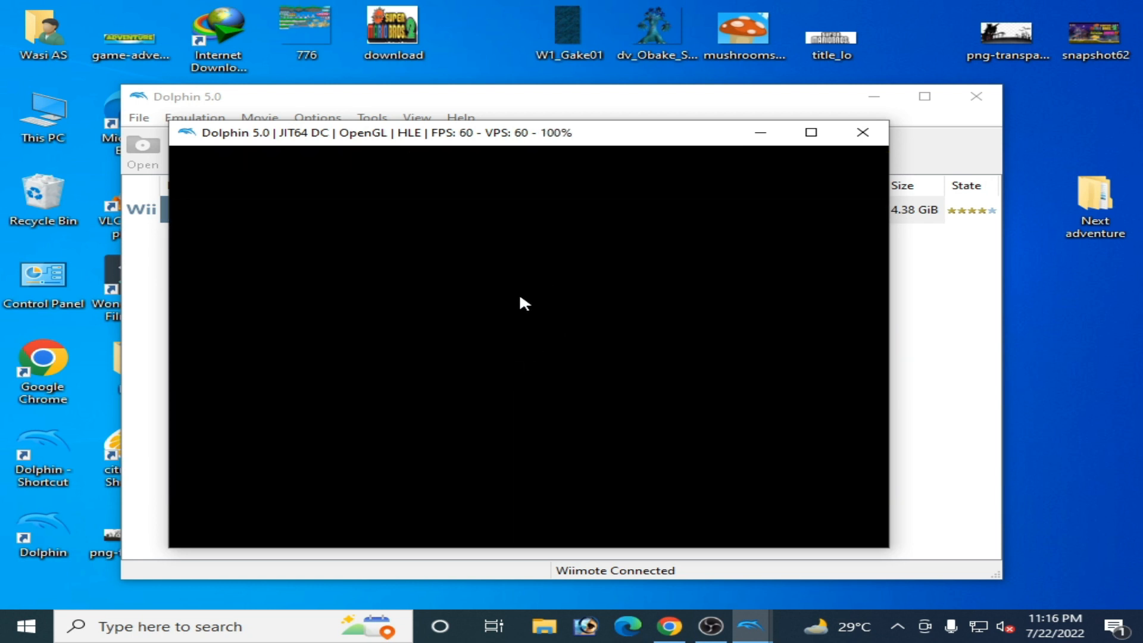
pyautogui.moveTo(520, 319)
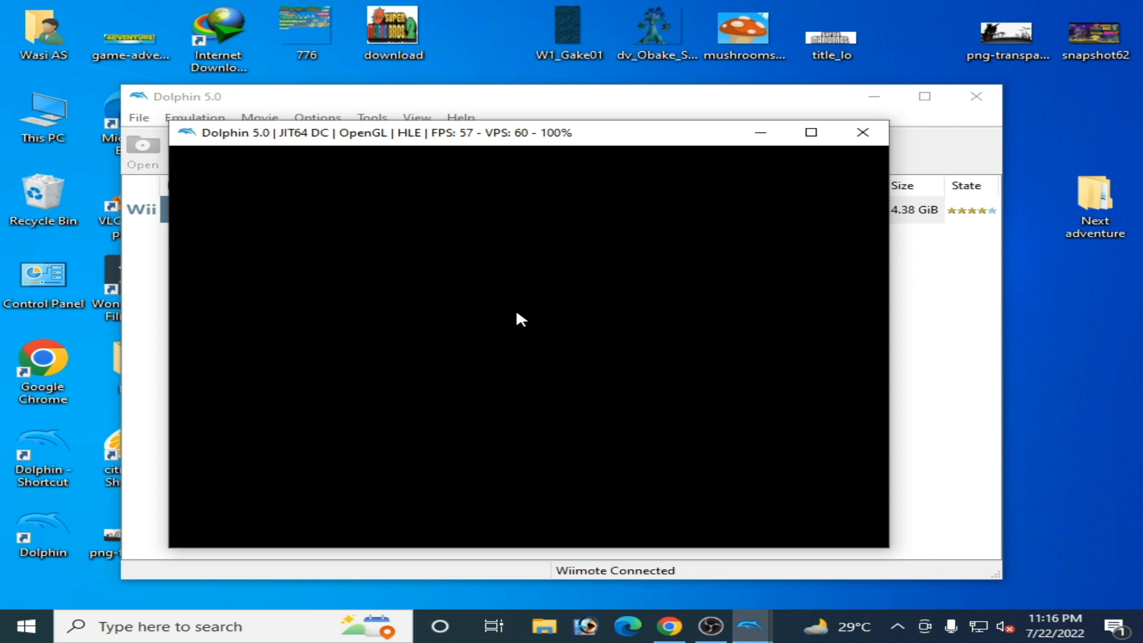